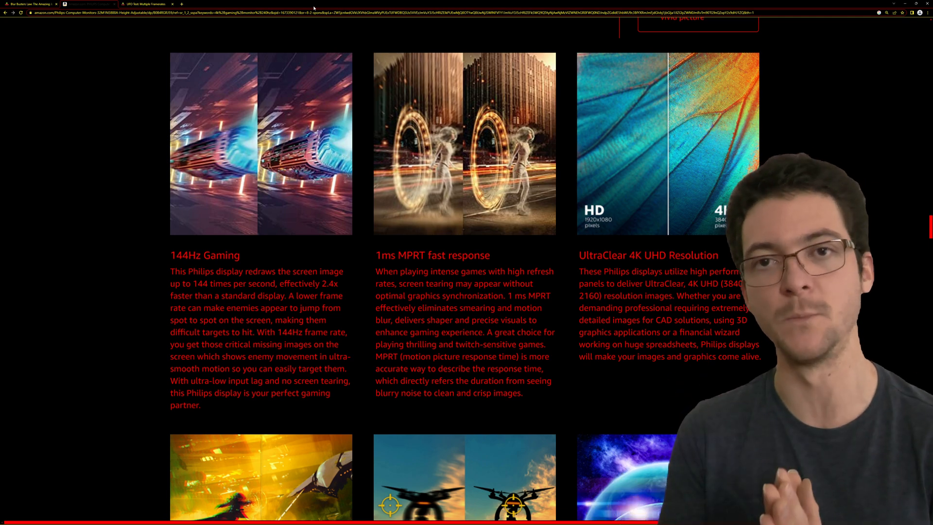
- Switch to Windows Calculator over the Philips 4K monitor Amazon page
key(Alt+Tab)
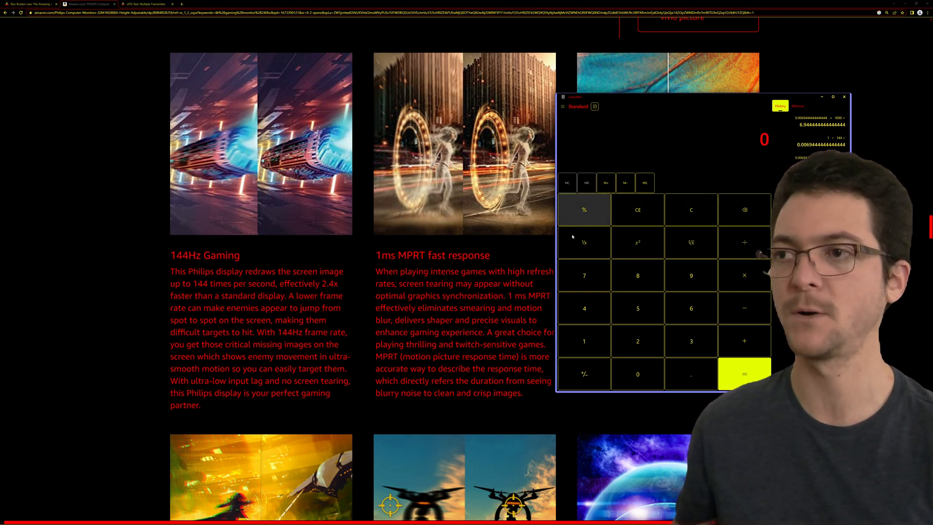
click(583, 341)
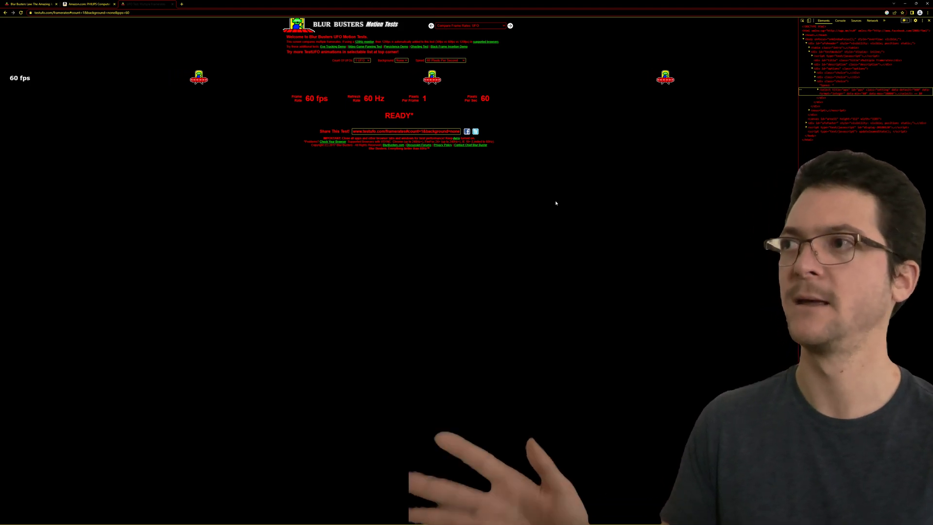
mouse_move(658, 197)
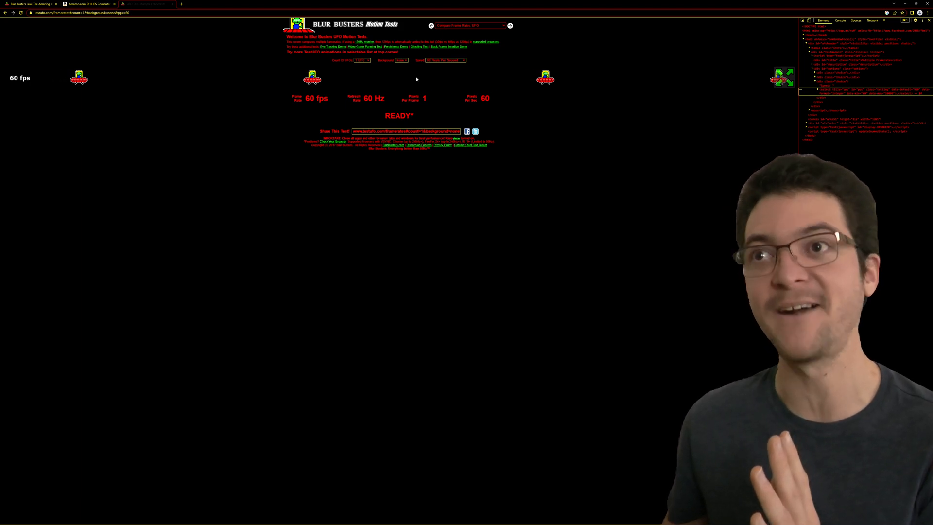
- Alternate the UFO speed between 960 and 120 pixels per second, then drop it to 60
click(443, 61)
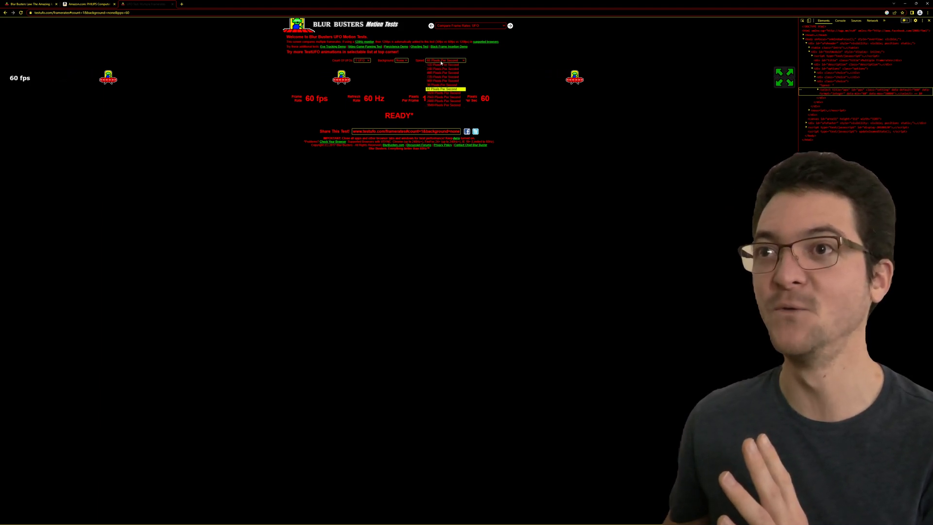
click(443, 101)
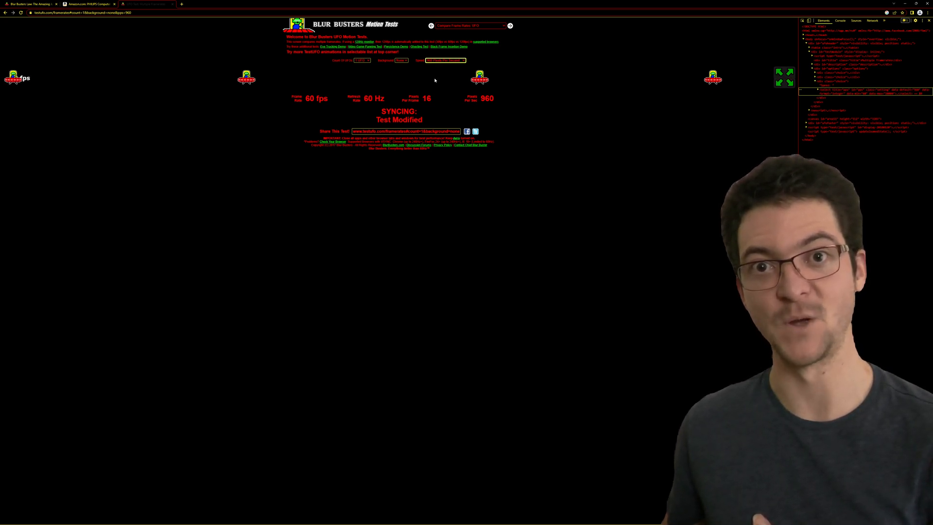
click(445, 60)
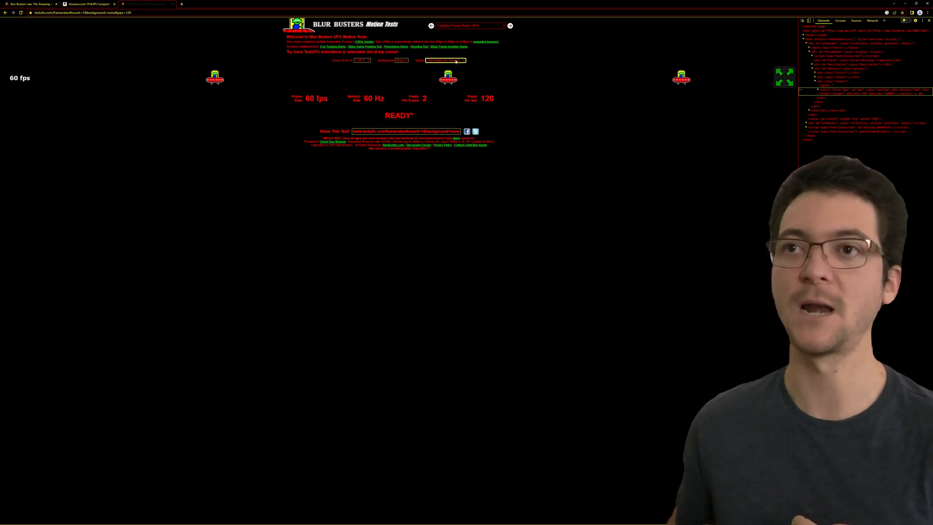
click(445, 60)
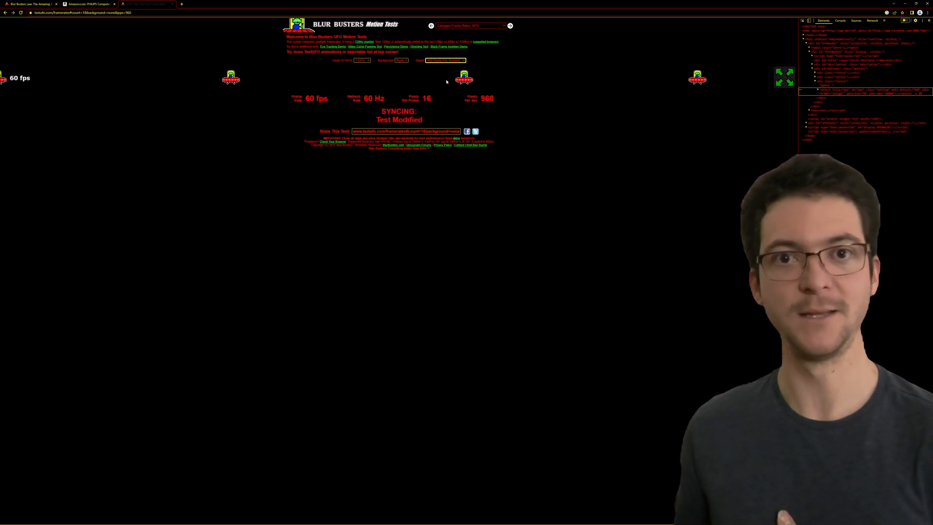
click(444, 60)
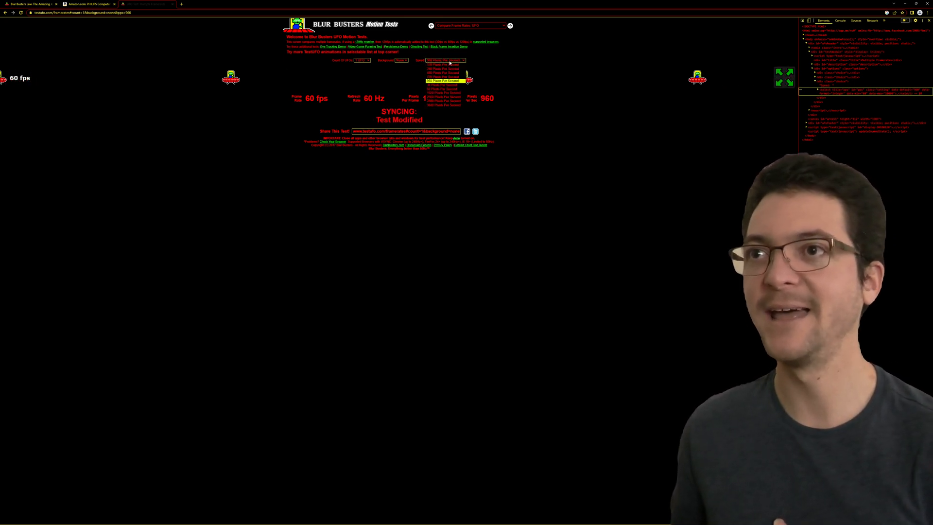
click(443, 93)
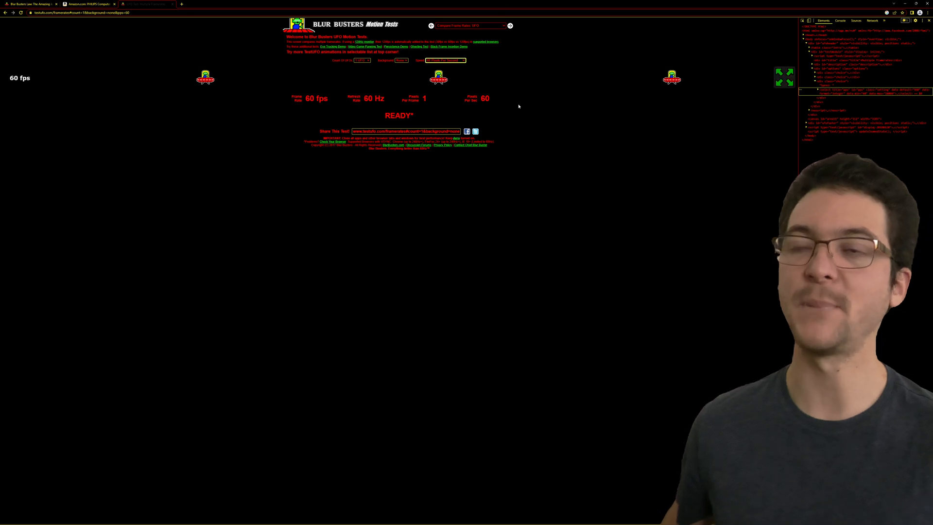
- Choose 240 pixels per second, 4 pixels per frame, from the Speed dropdown
click(445, 60)
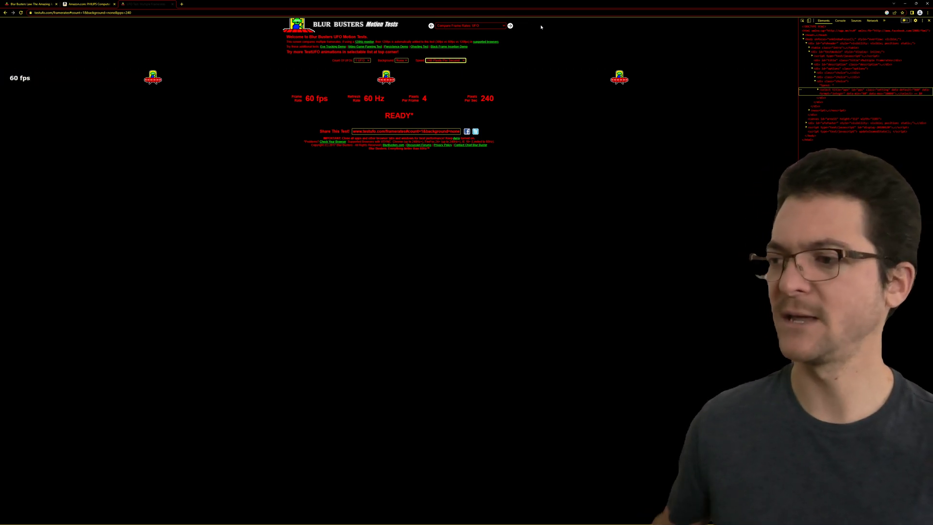
- Lower the UFO speed to 120, then 60 pixels per second, and switch to the Amazon tab
click(444, 60)
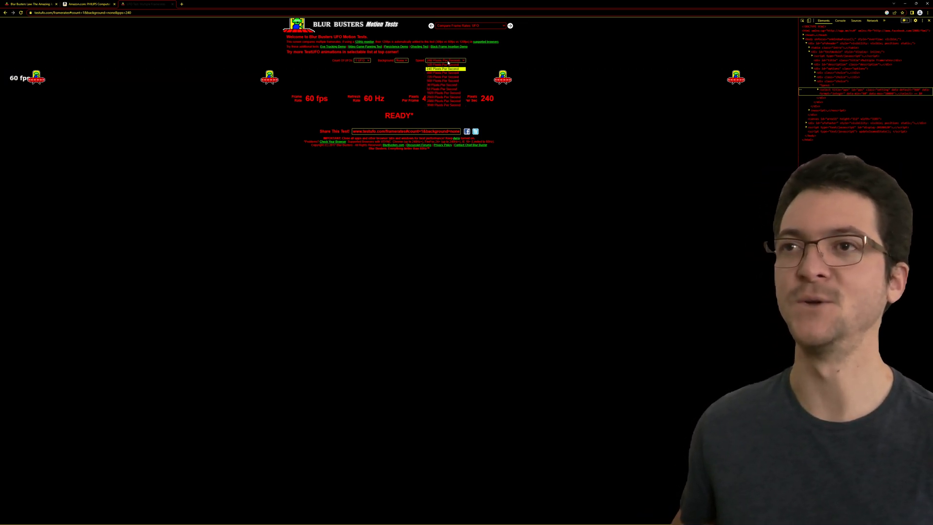
click(445, 76)
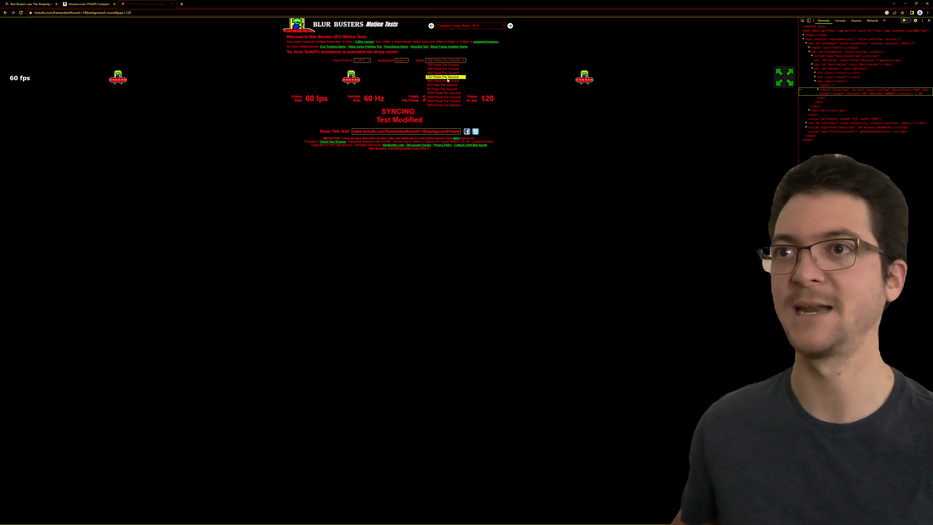
click(443, 89)
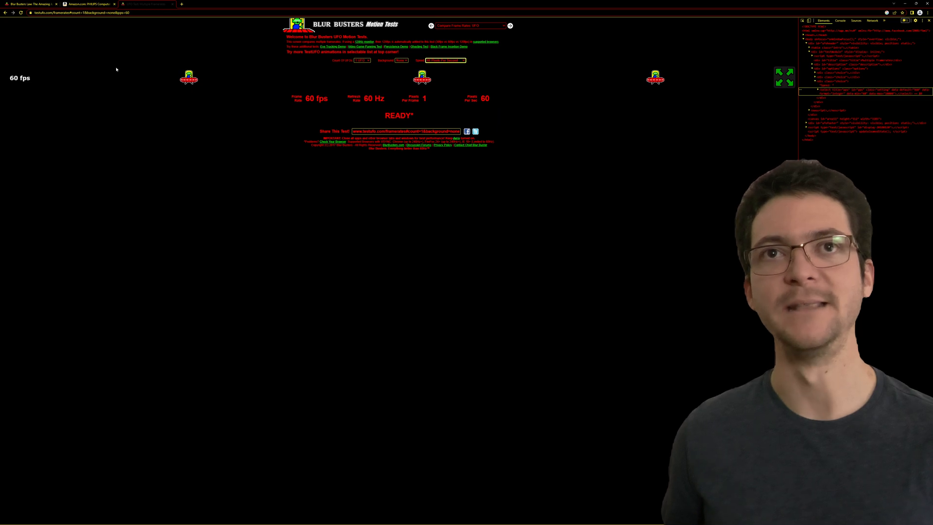
click(89, 5)
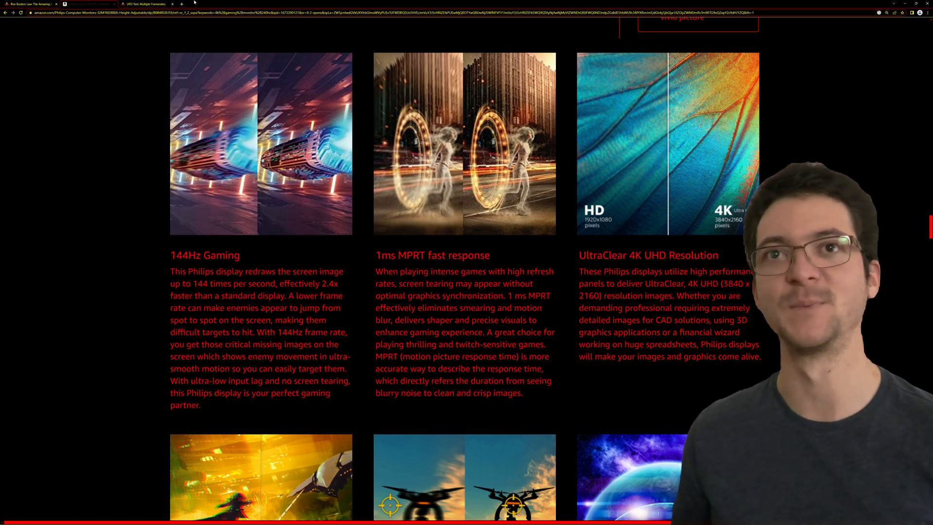
- Return to the testufo tab, still running at 60 pixels per second
click(146, 4)
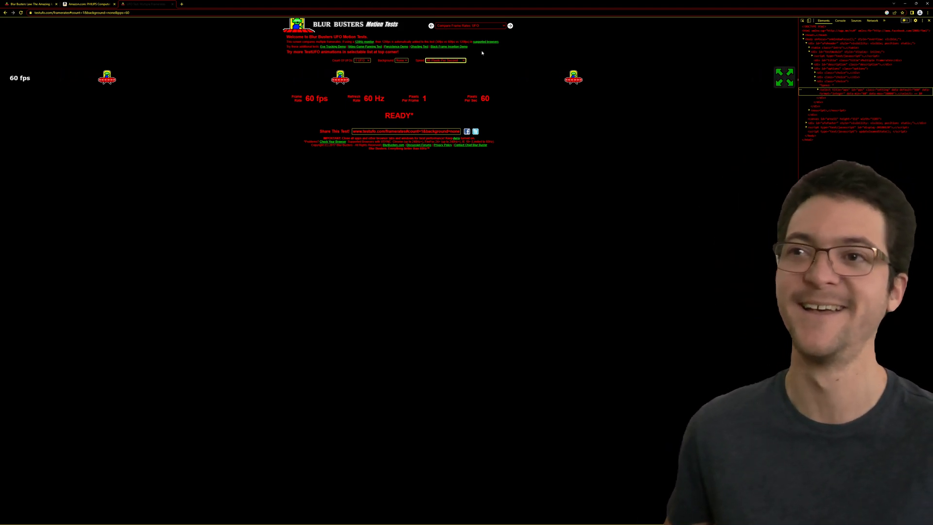
- Pick 720 Pixels Per Second in the Speed dropdown
click(445, 60)
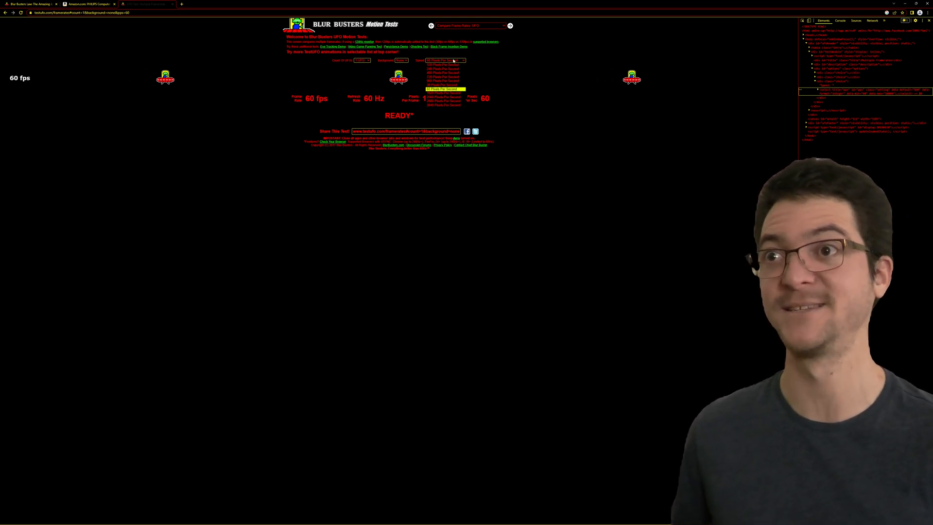
click(443, 77)
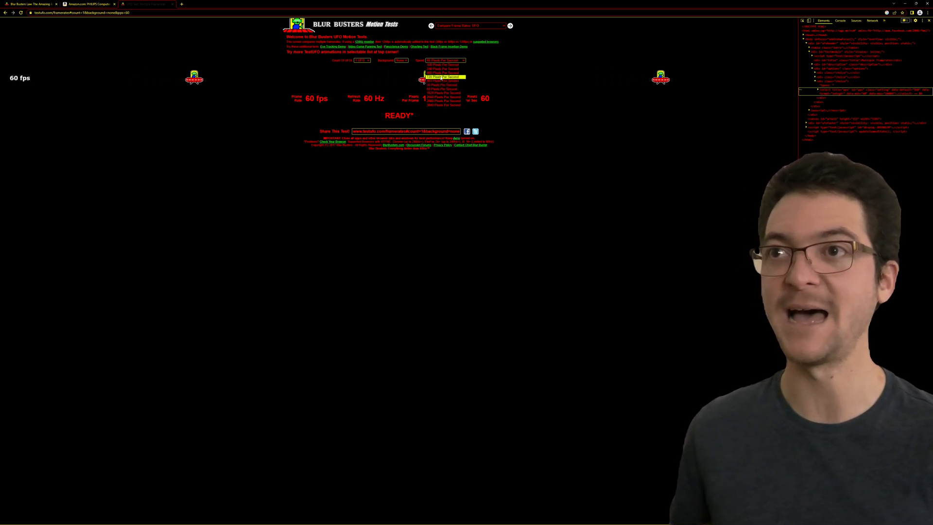
click(443, 77)
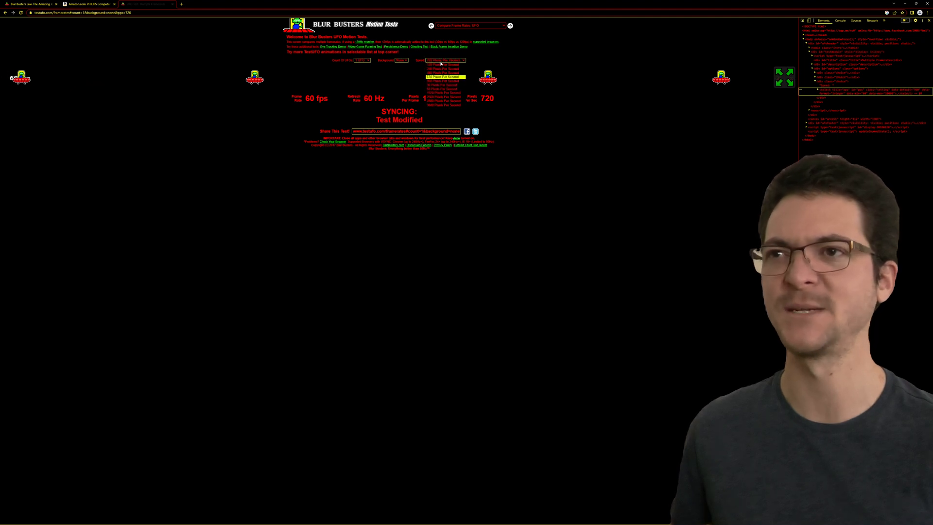